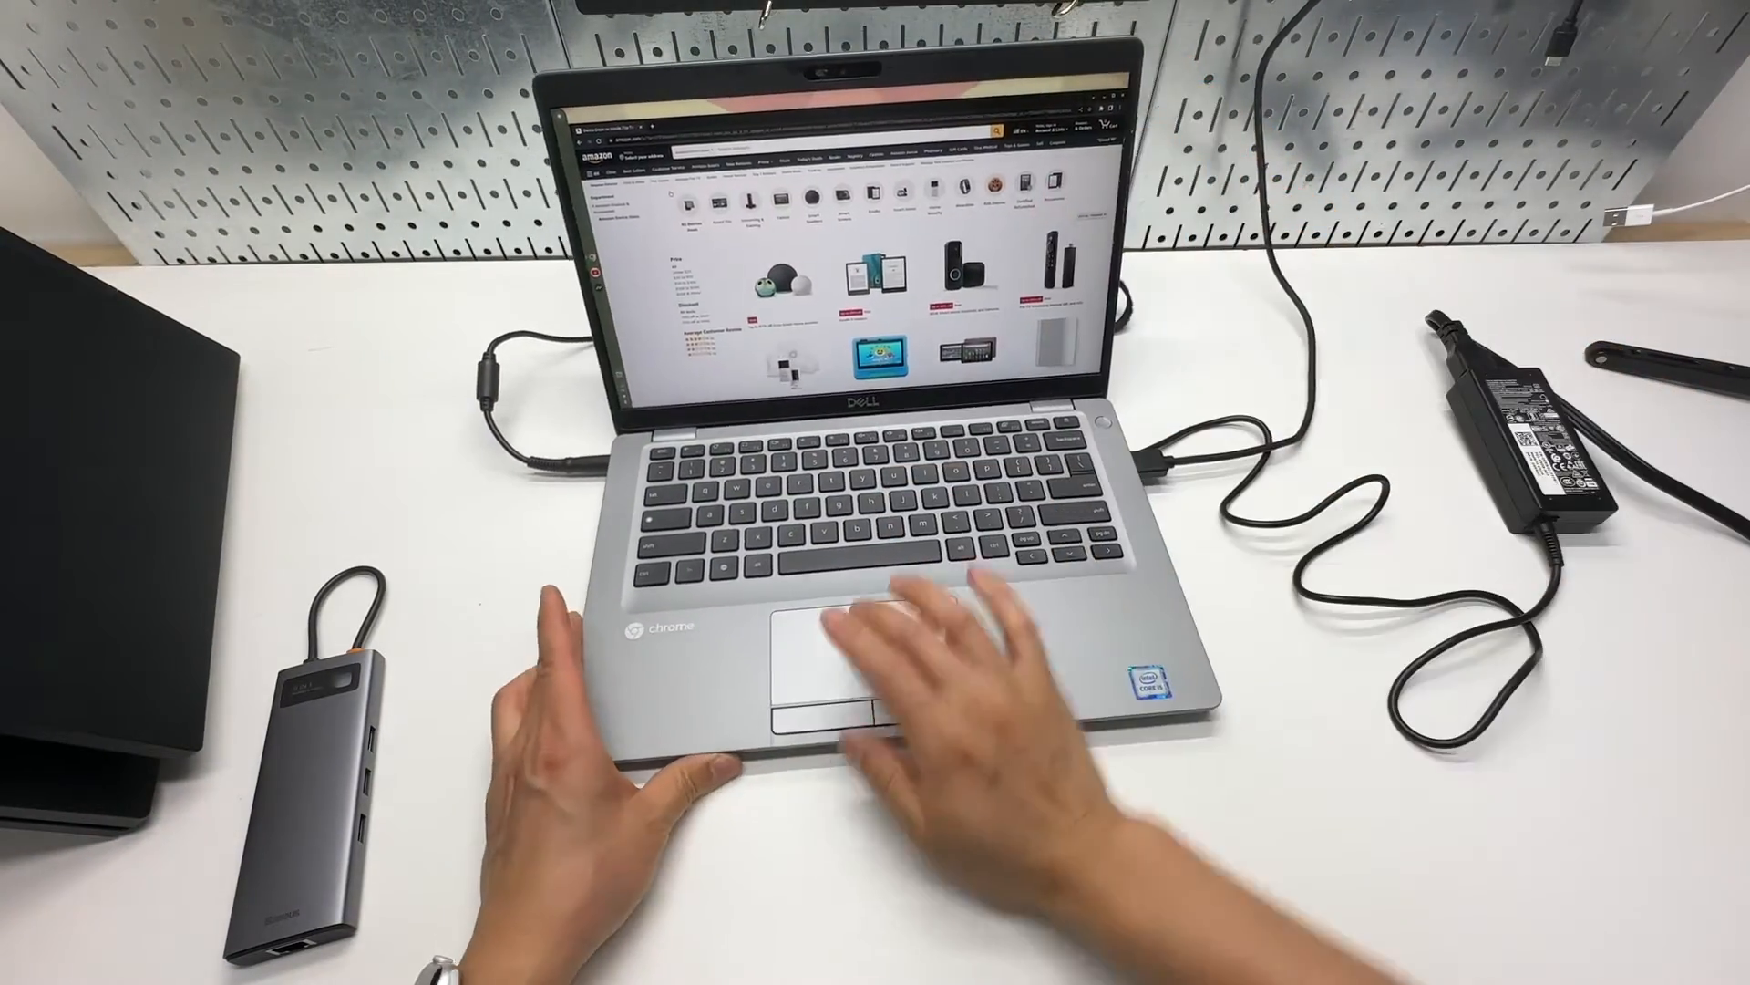
{"action": "scroll", "scroll_direction": "down", "scroll_amount": 3}
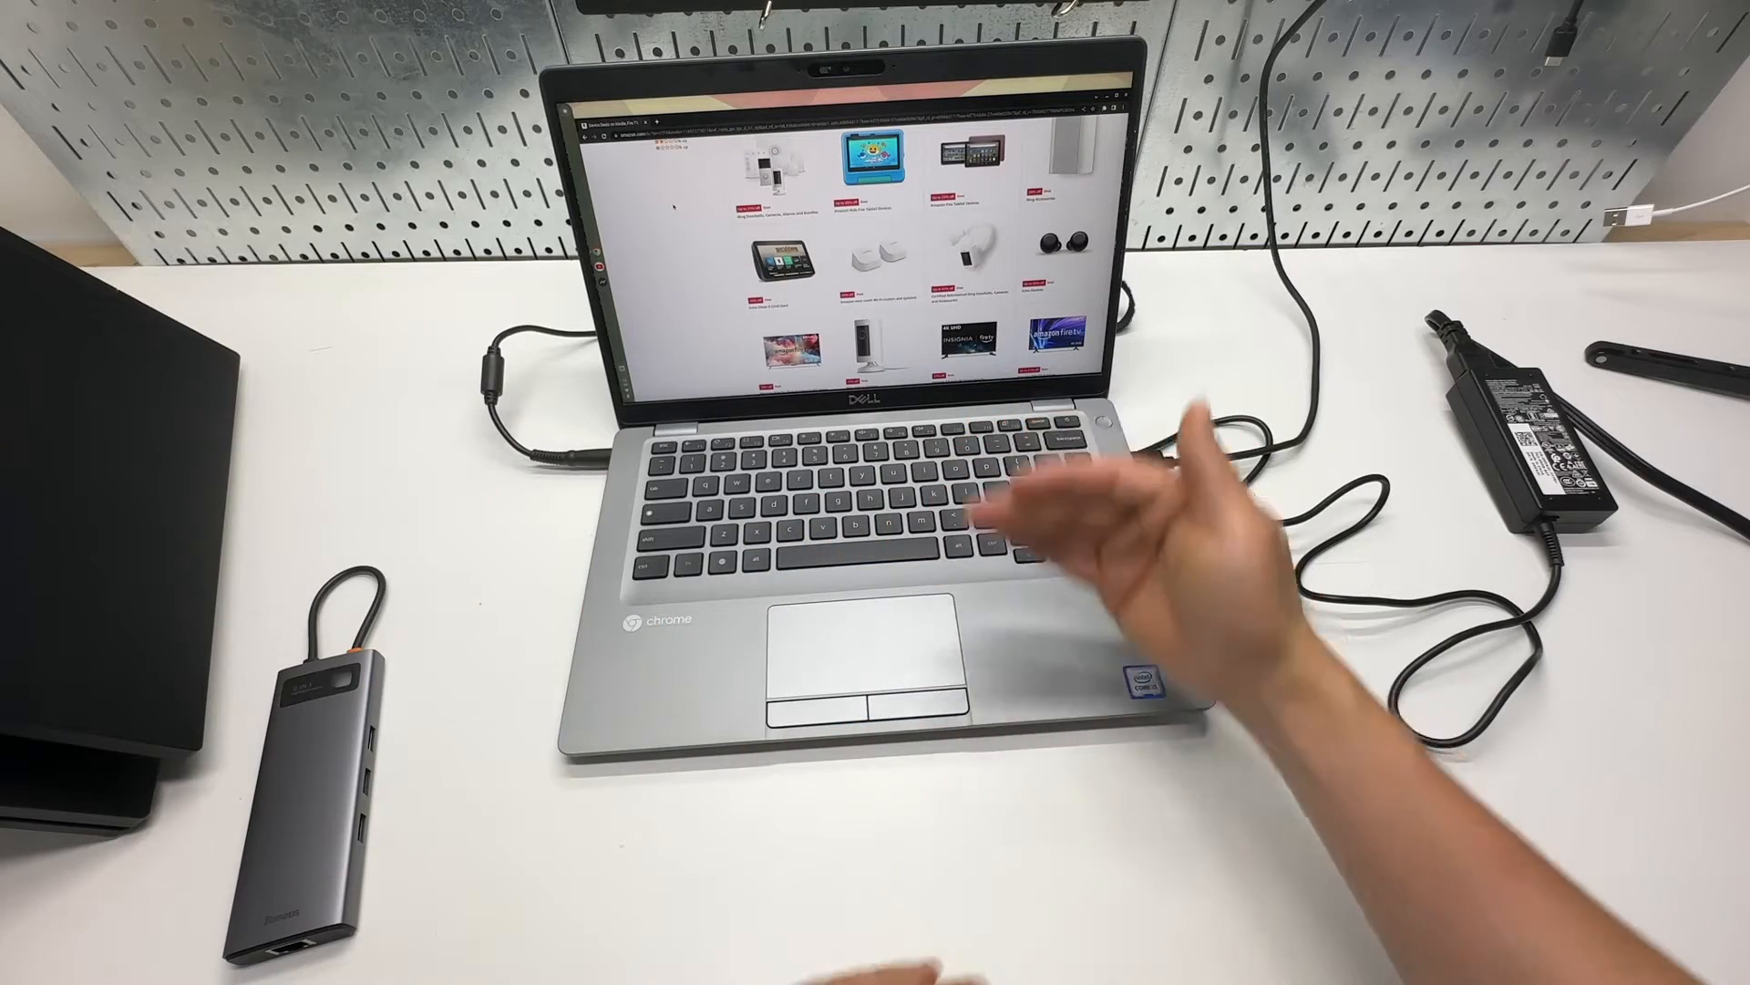